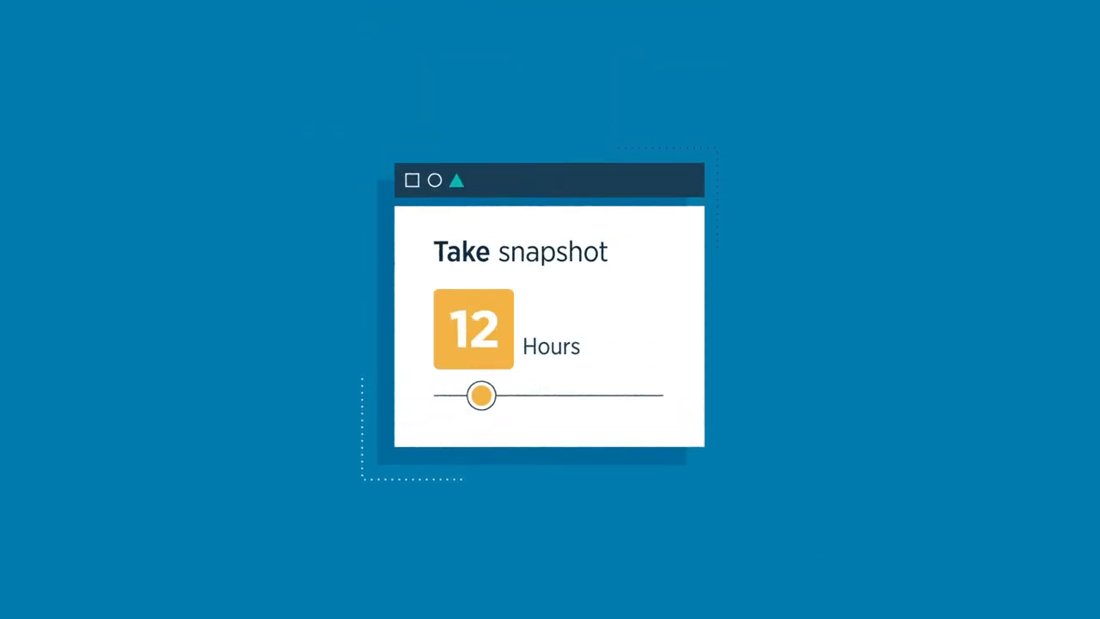
Step: Drag the Take snapshot slider until the interval reads 30 Hours
{"action": "left_click_drag", "start_coordinate": [481, 395], "coordinate": [531, 395]}
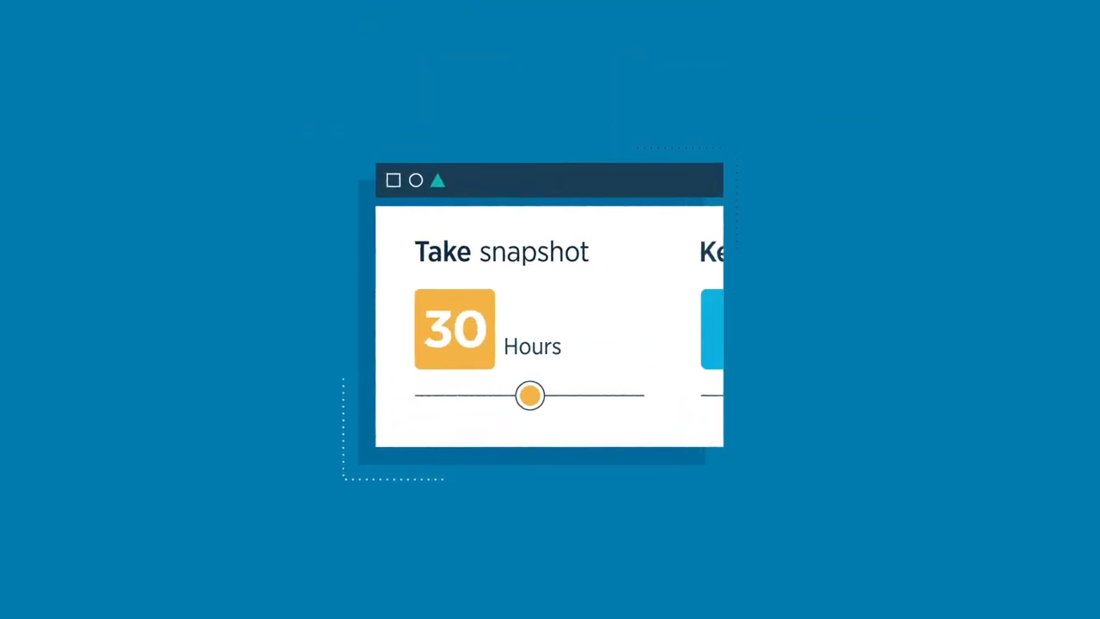